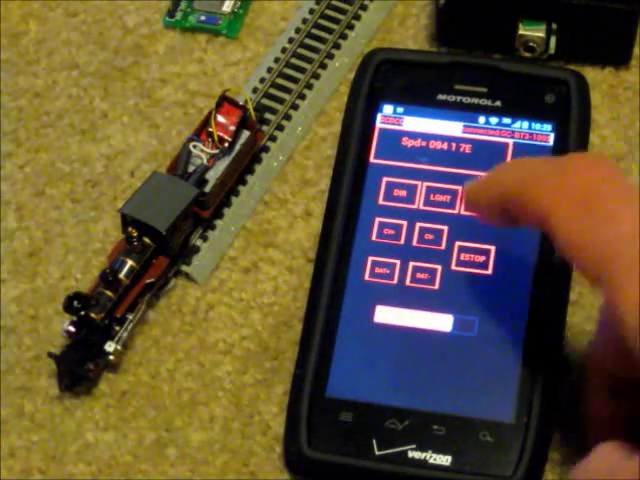
{"action": "left_click", "coordinate": [444, 196]}
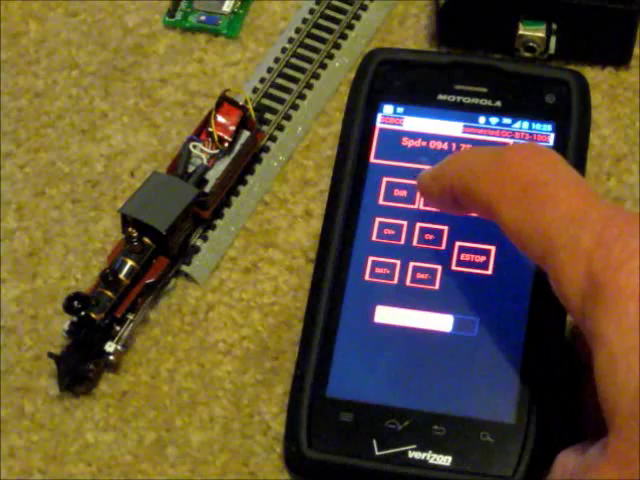